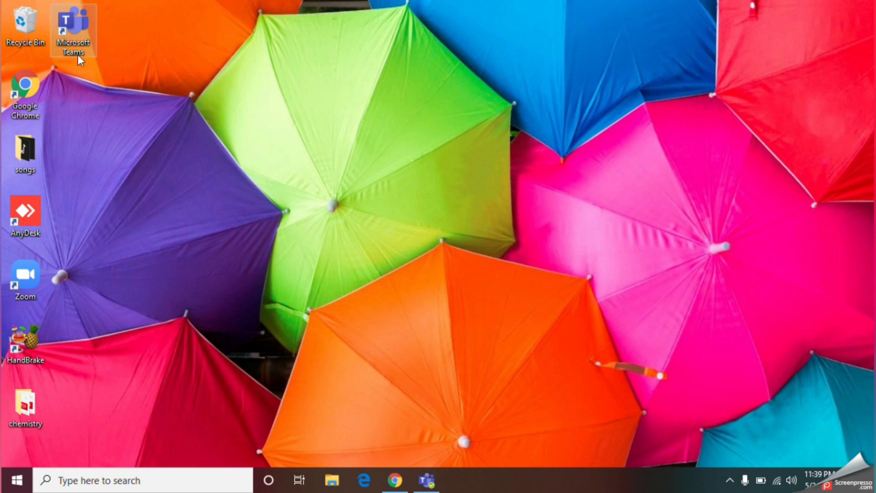
pyautogui.moveTo(227, 156)
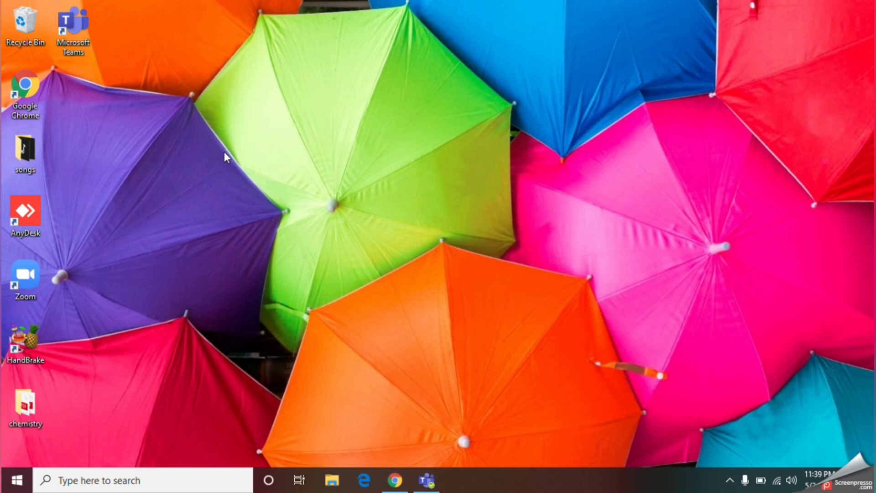
pyautogui.moveTo(427, 480)
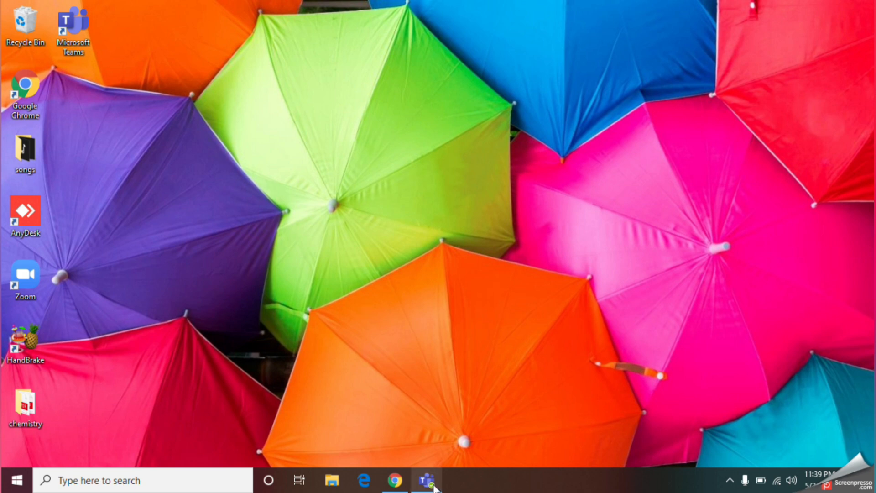
# Bring up Microsoft Teams and go to the Join or create a team page
pyautogui.click(426, 479)
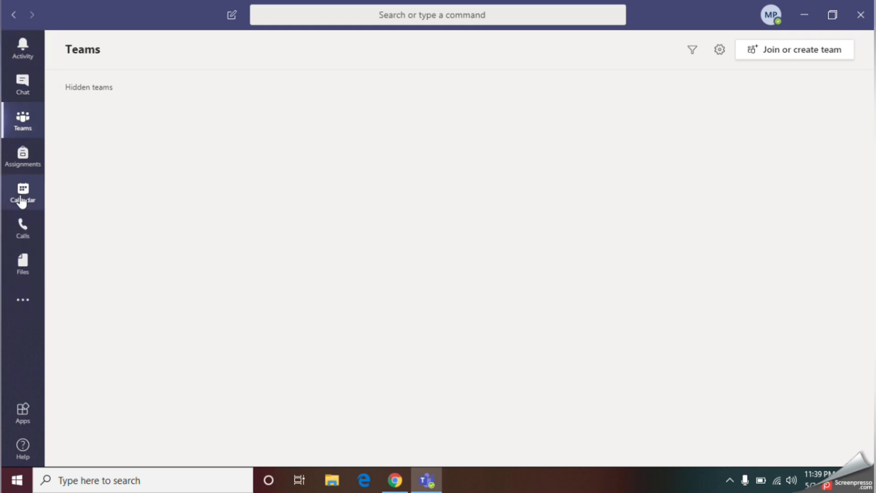
pyautogui.moveTo(22, 266)
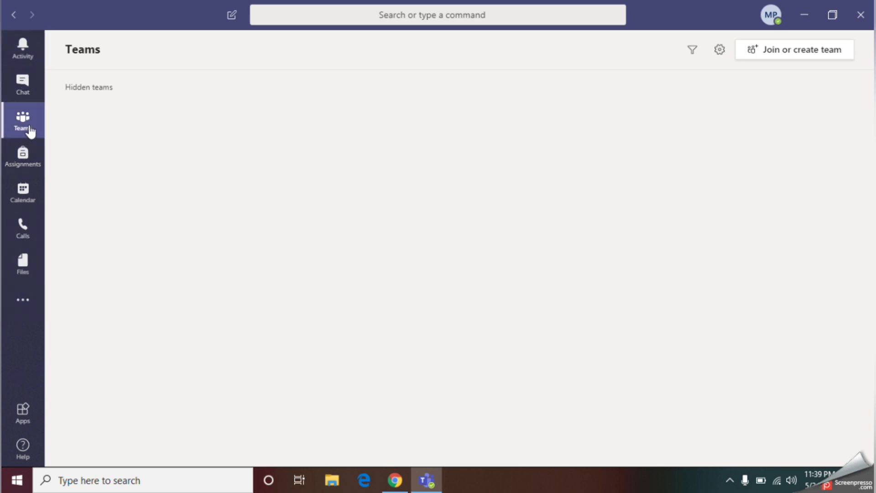
pyautogui.moveTo(207, 99)
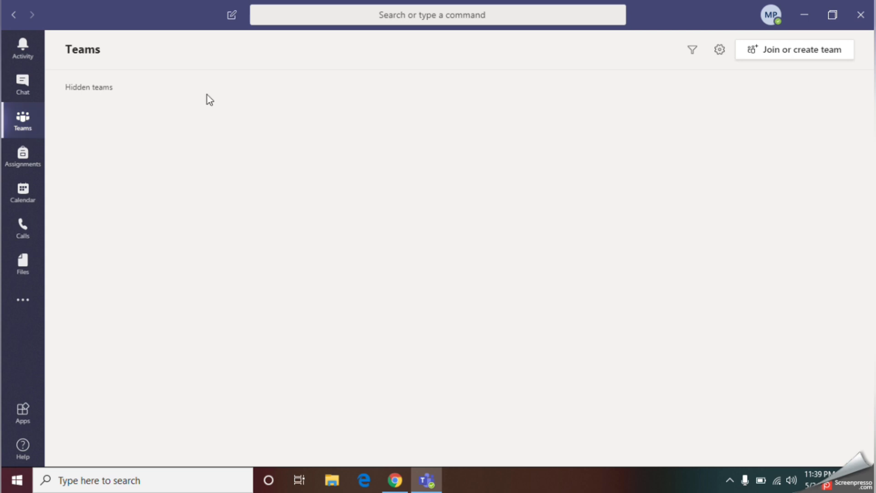
pyautogui.moveTo(802, 62)
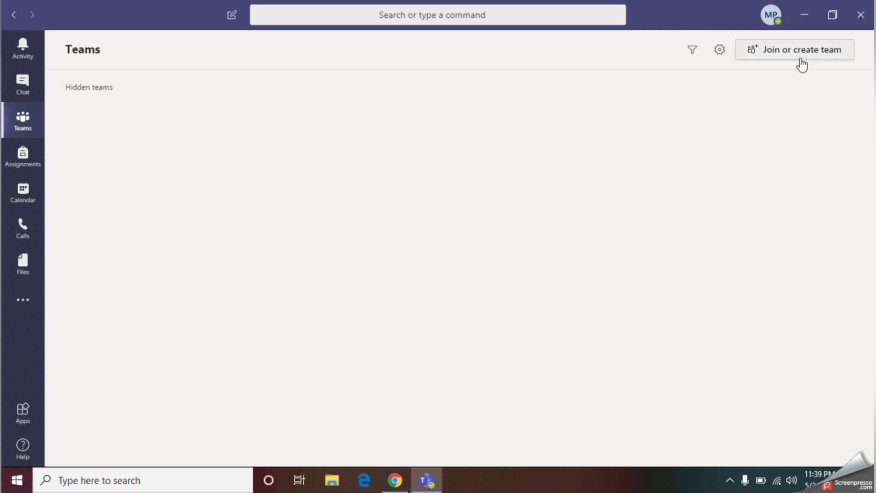
pyautogui.click(794, 50)
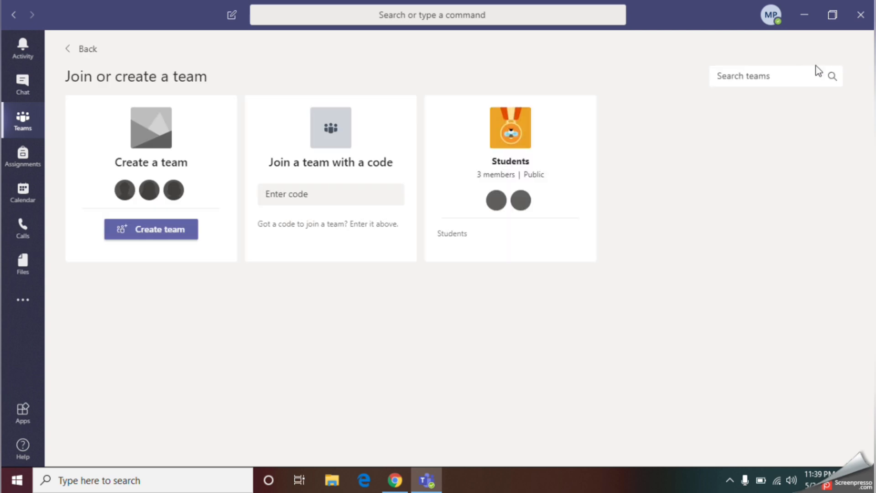
pyautogui.moveTo(163, 258)
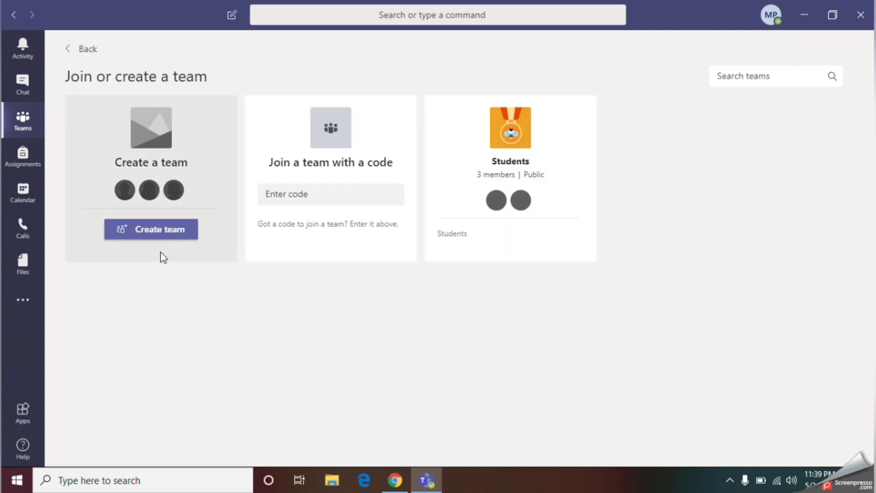
pyautogui.moveTo(167, 237)
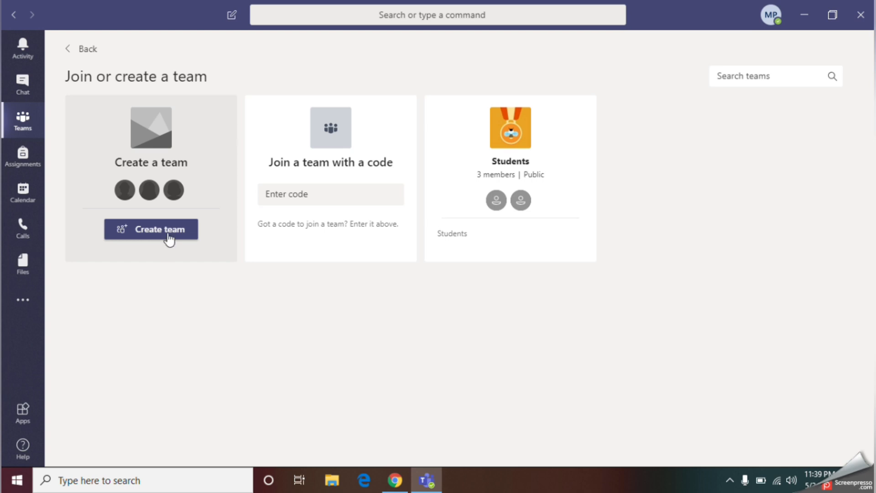
# Start creating a new team so the team-type chooser (Class, PLC, Staff, Other) appears
pyautogui.click(151, 229)
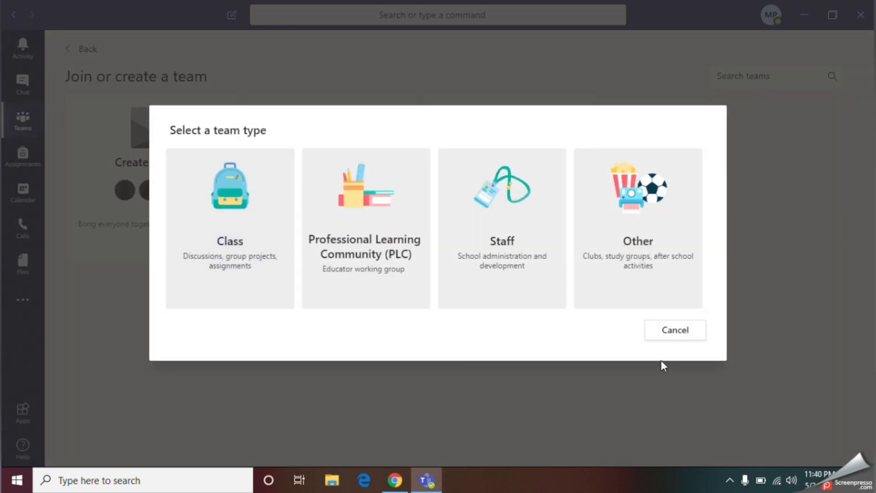
pyautogui.moveTo(223, 156)
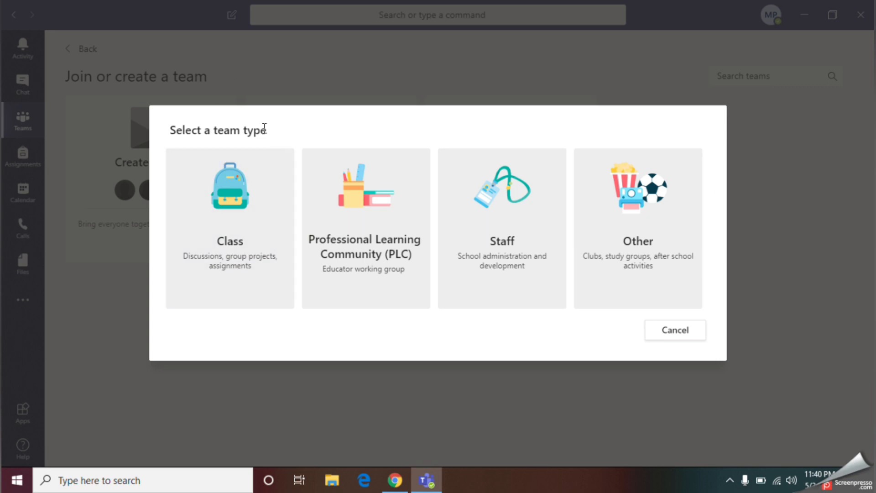
pyautogui.moveTo(215, 279)
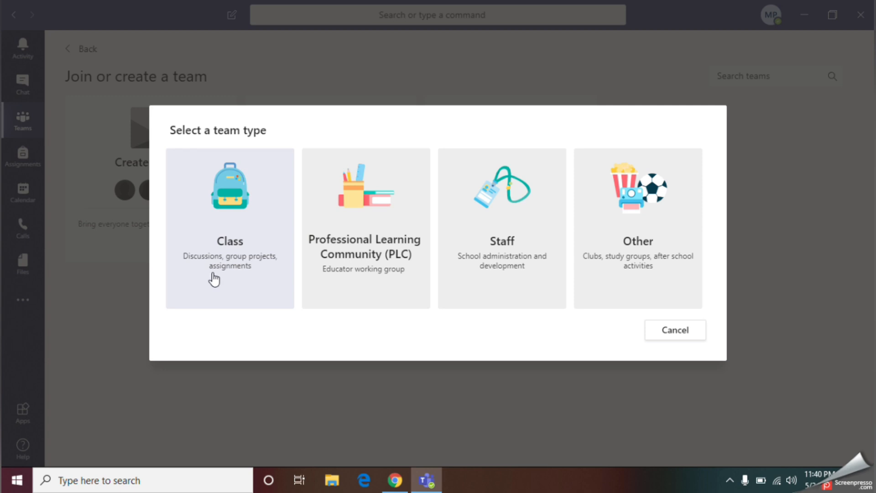
pyautogui.moveTo(248, 211)
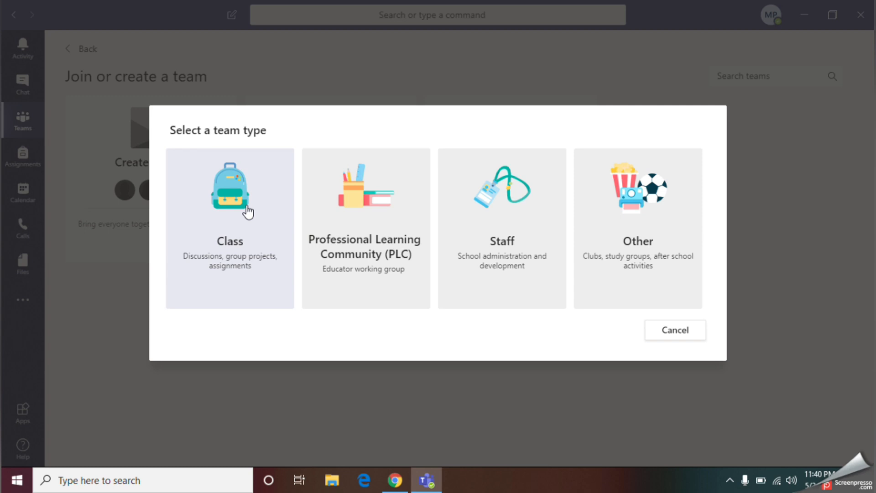
pyautogui.moveTo(211, 247)
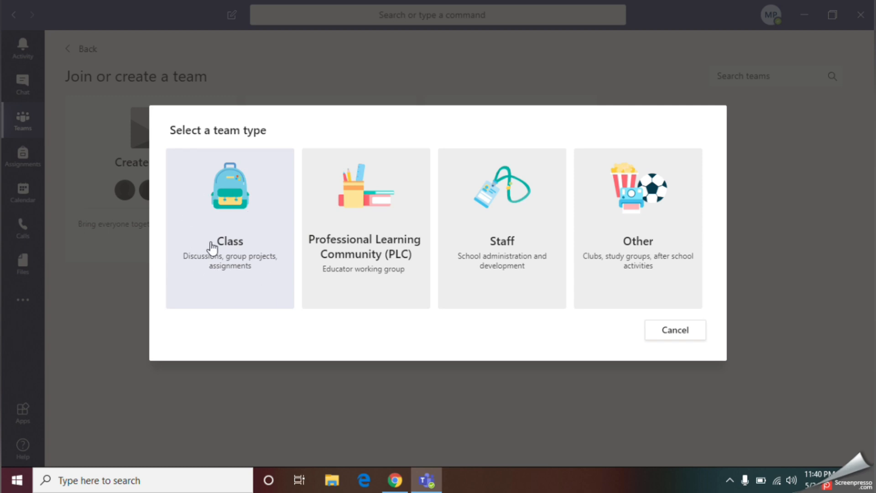
pyautogui.moveTo(509, 225)
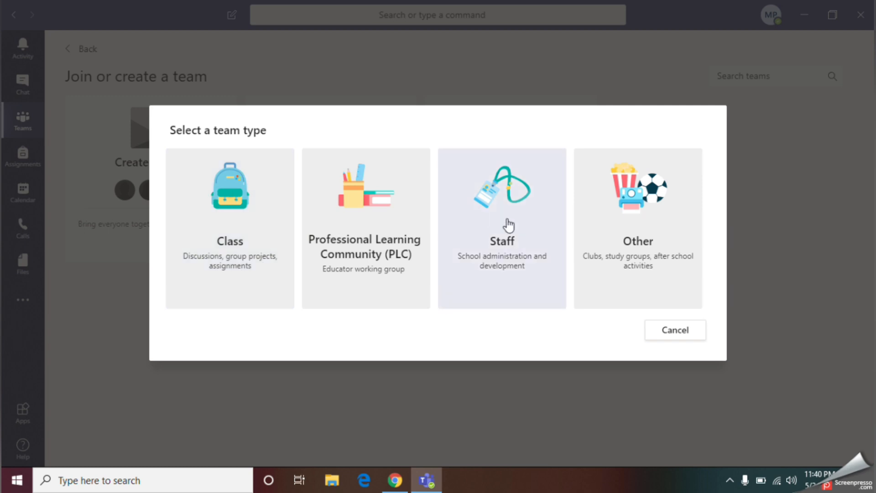
pyautogui.moveTo(493, 166)
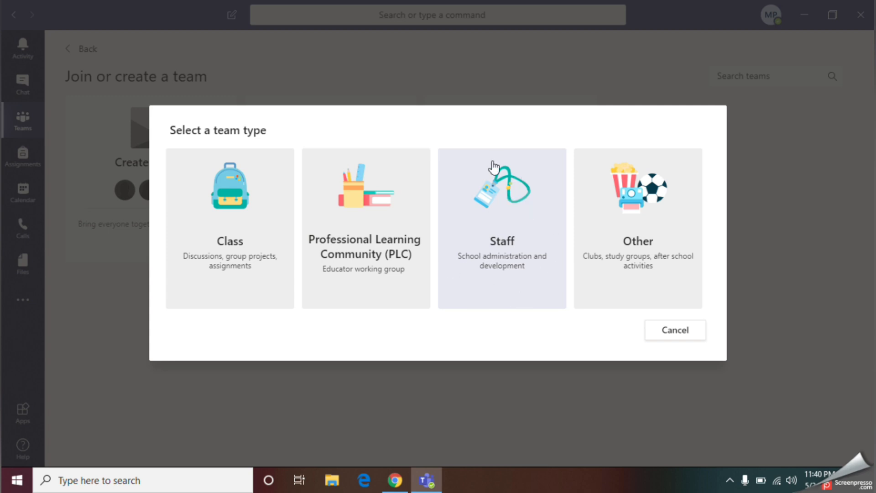
pyautogui.moveTo(466, 241)
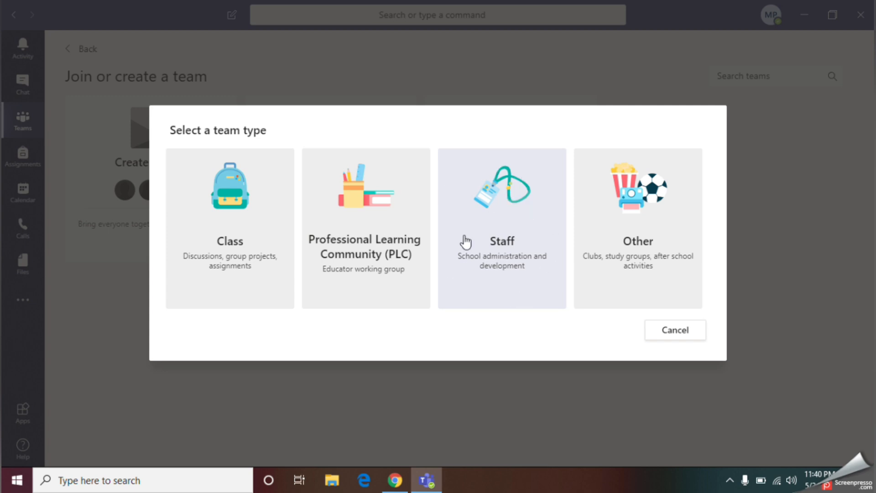
pyautogui.moveTo(524, 201)
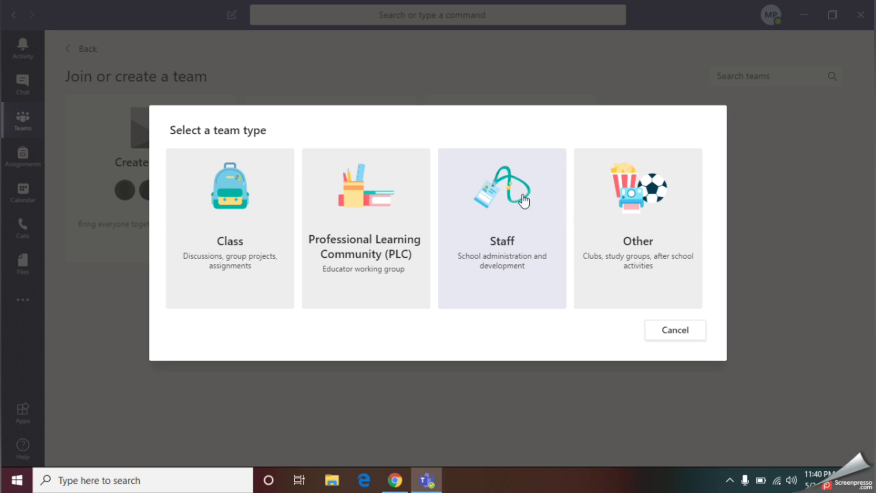
pyautogui.moveTo(501, 244)
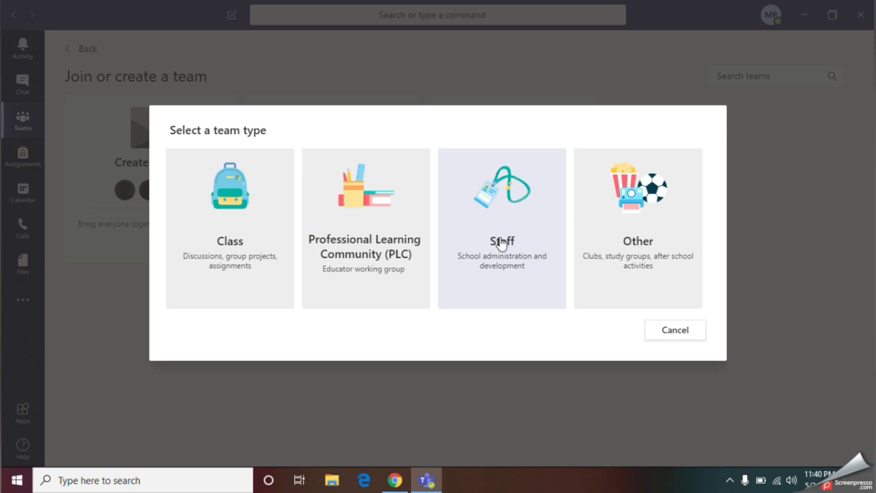
pyautogui.moveTo(235, 260)
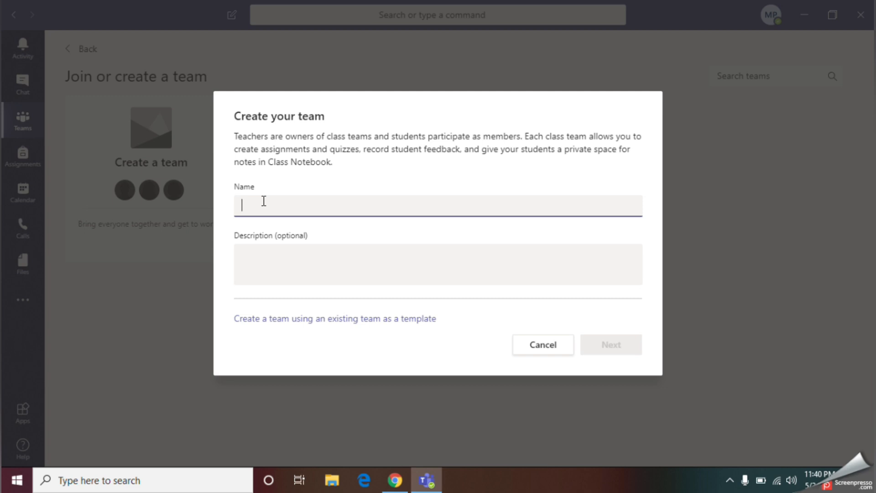
# Name the new class team 'Grade 11', leave the description empty, and continue to adding people
pyautogui.write('Grade')
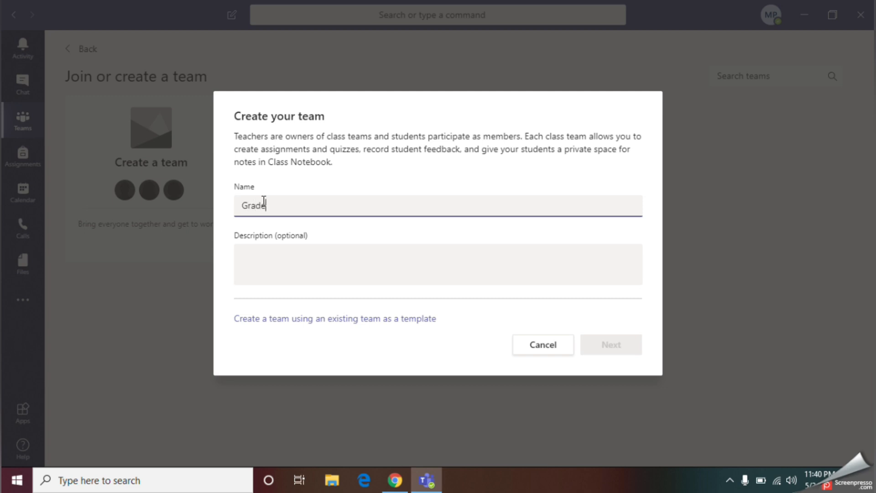
pyautogui.write('11')
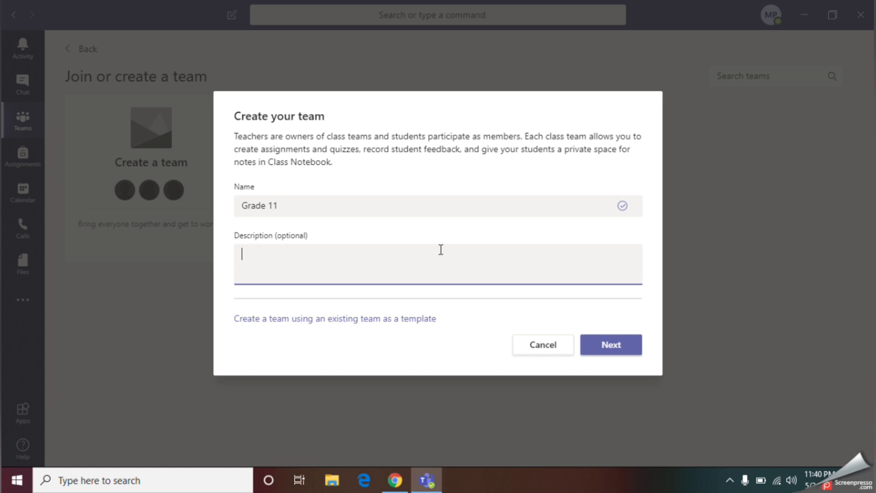
pyautogui.moveTo(141, 141)
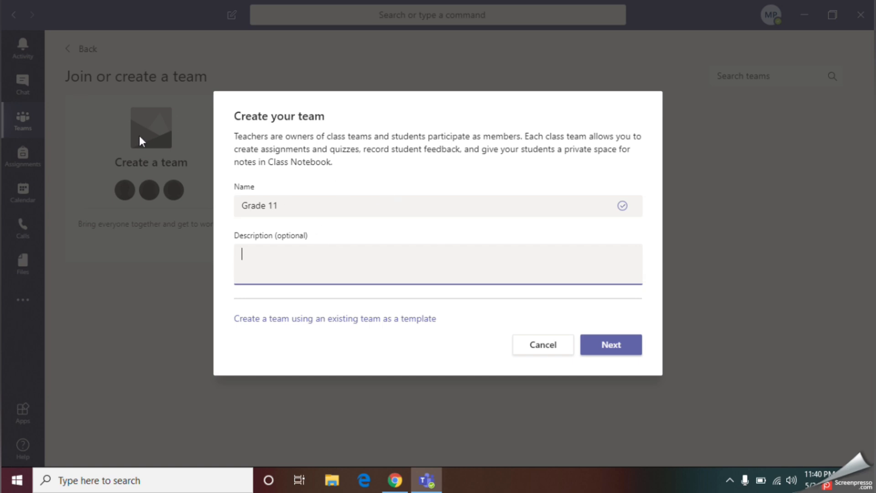
pyautogui.moveTo(289, 262)
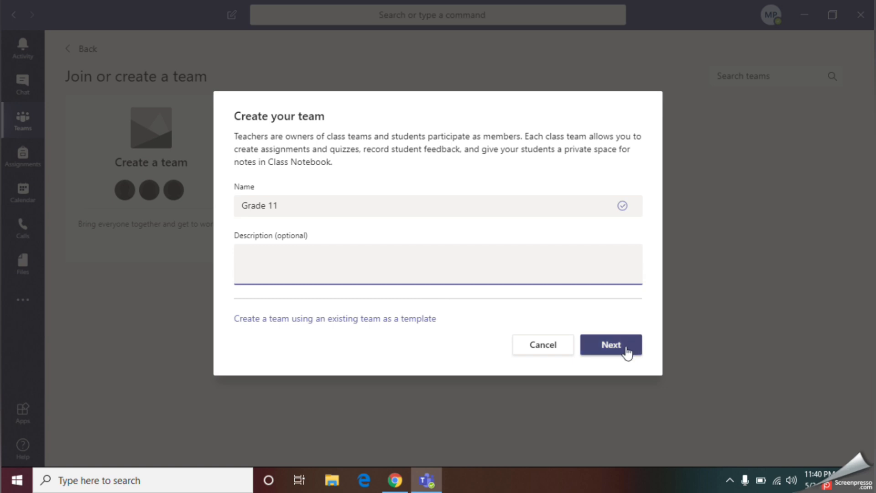
pyautogui.click(611, 346)
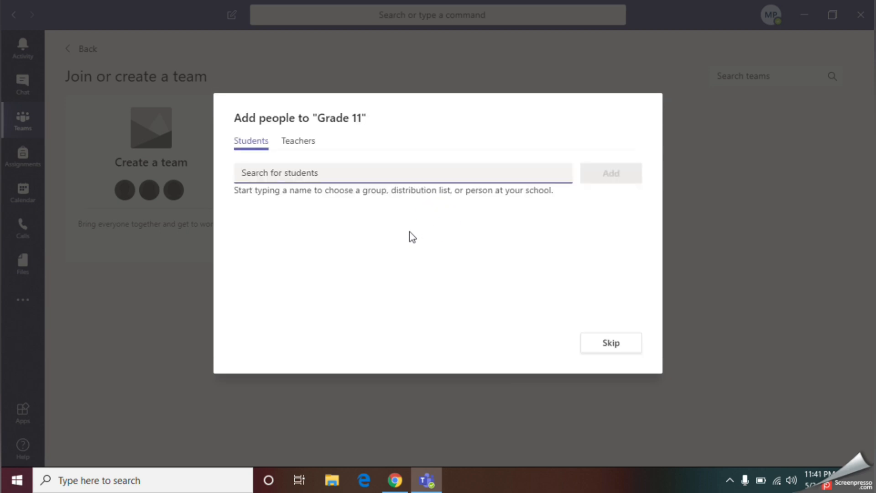
pyautogui.click(335, 172)
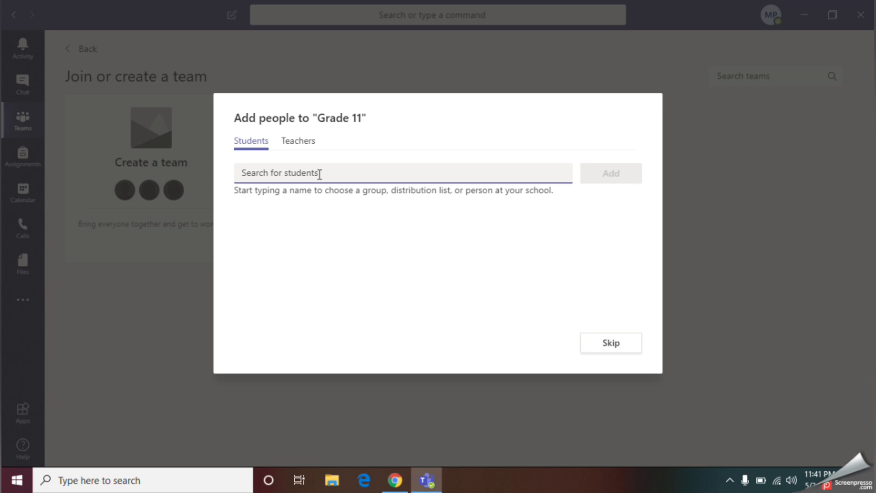
pyautogui.write('lak')
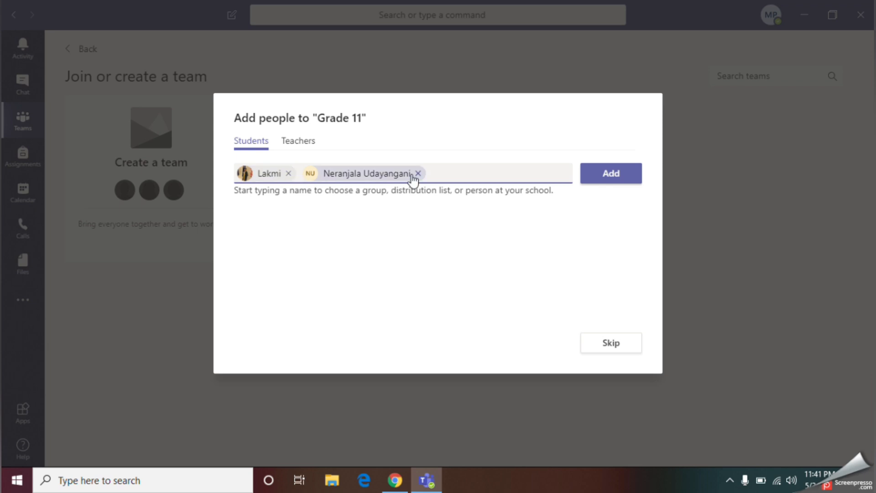
pyautogui.moveTo(390, 179)
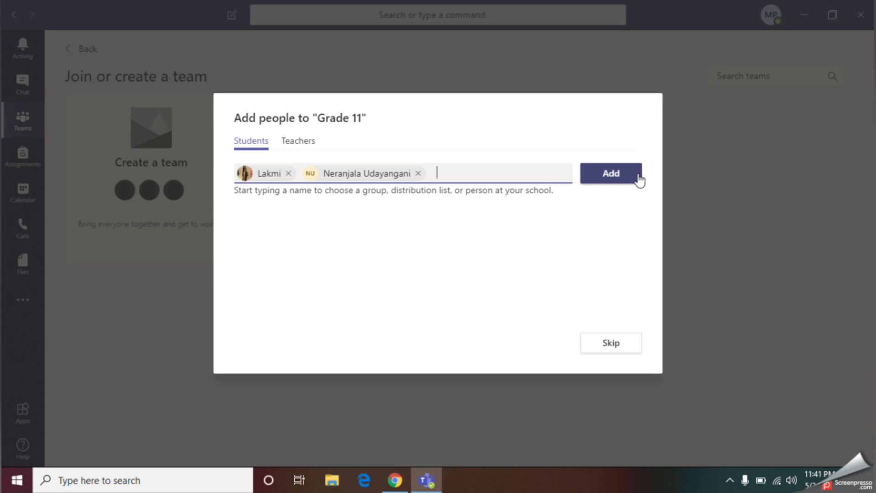
pyautogui.click(610, 173)
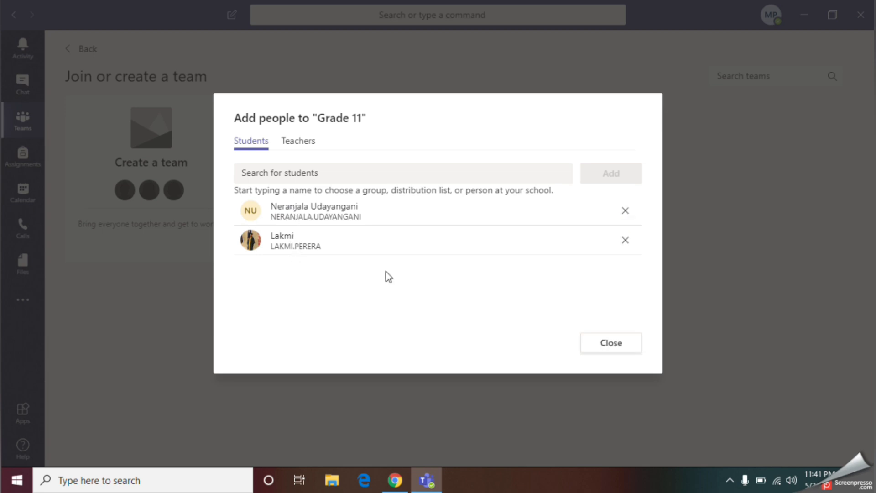
pyautogui.moveTo(611, 343)
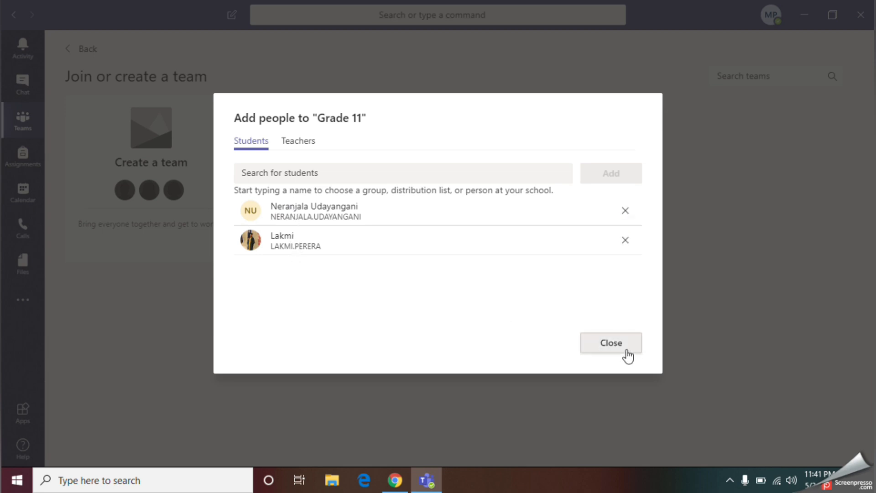
pyautogui.click(611, 343)
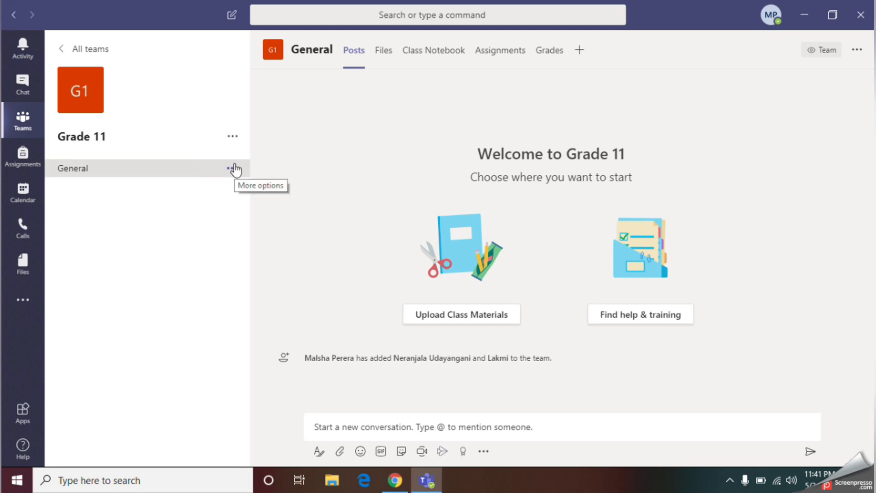
pyautogui.moveTo(159, 84)
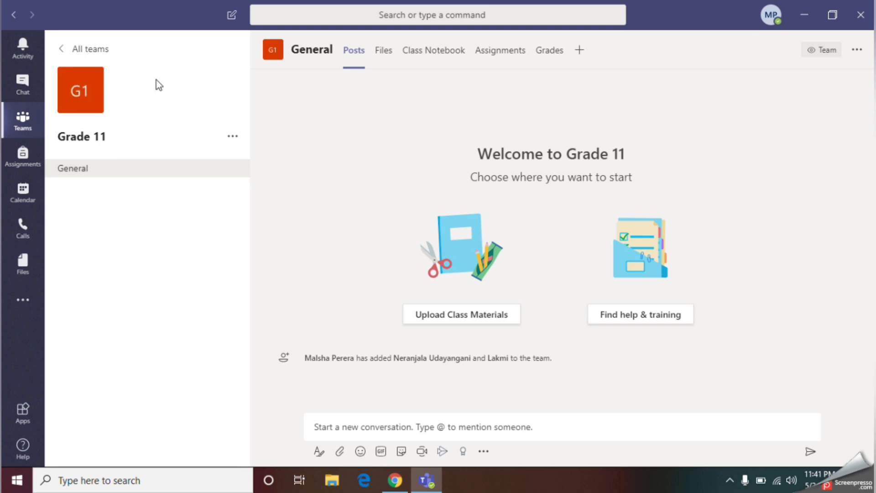
pyautogui.moveTo(478, 43)
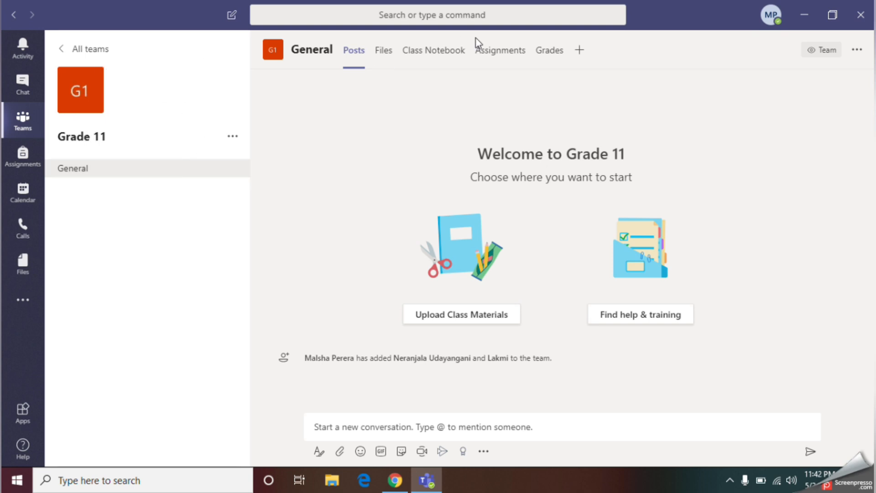
pyautogui.moveTo(354, 49)
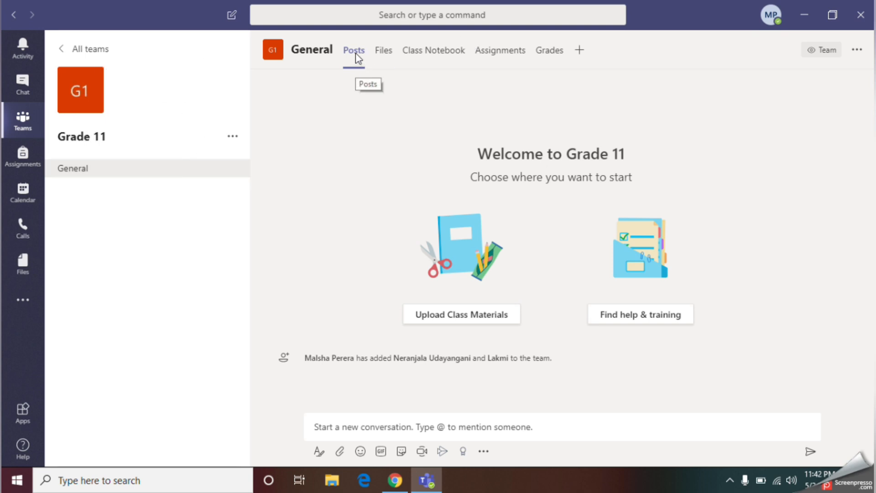
pyautogui.moveTo(494, 296)
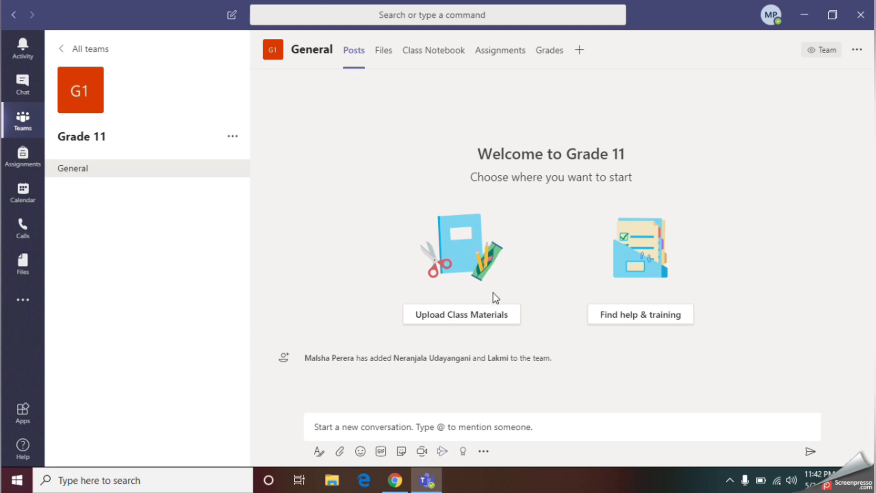
pyautogui.moveTo(518, 417)
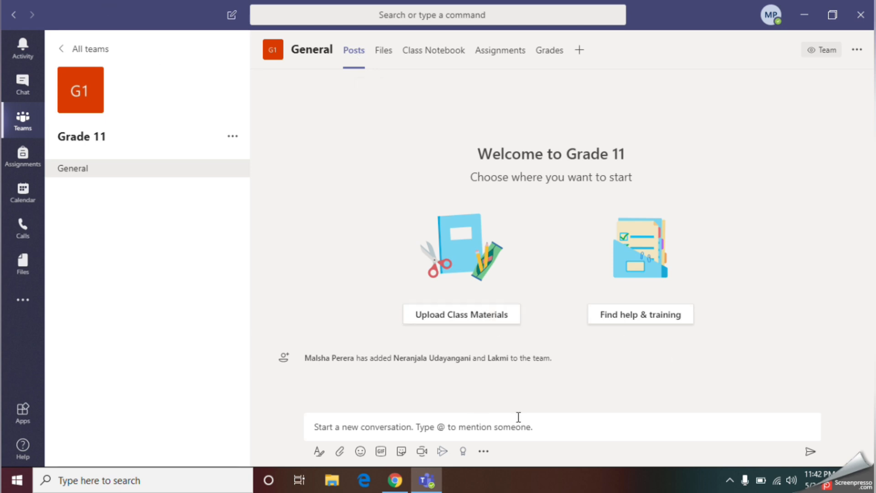
pyautogui.moveTo(482, 432)
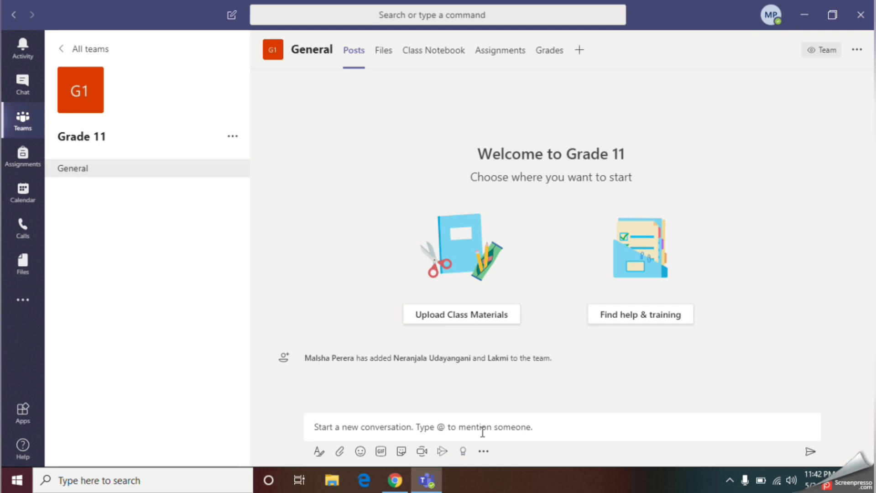
pyautogui.click(382, 49)
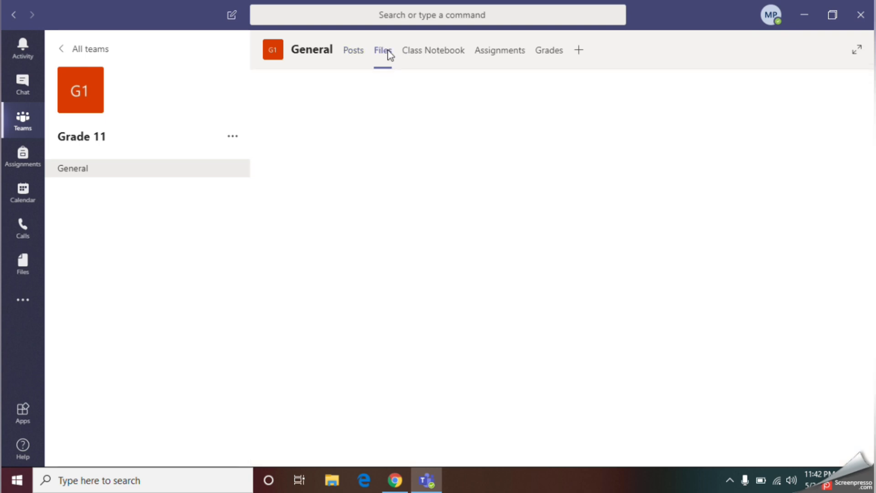
pyautogui.moveTo(566, 67)
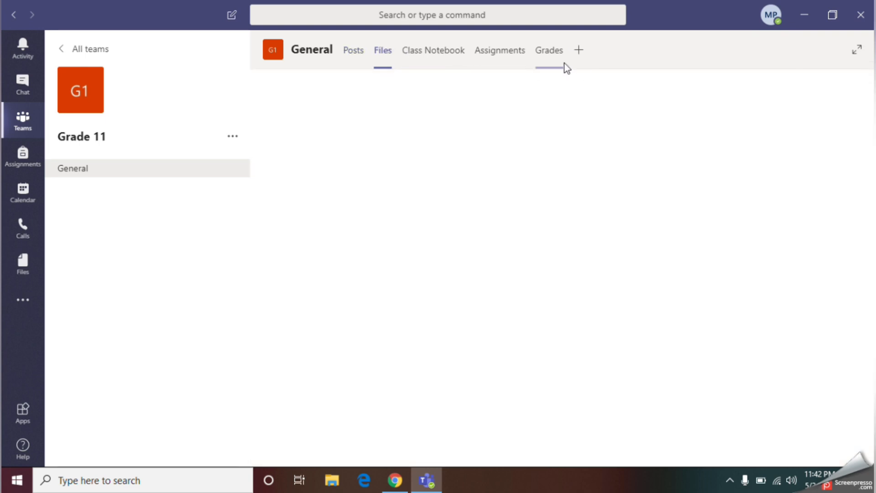
pyautogui.moveTo(358, 53)
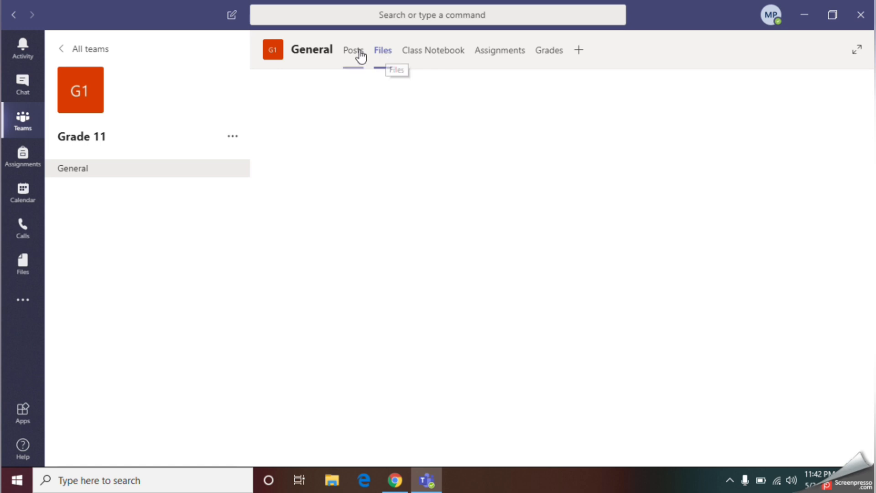
pyautogui.moveTo(353, 50)
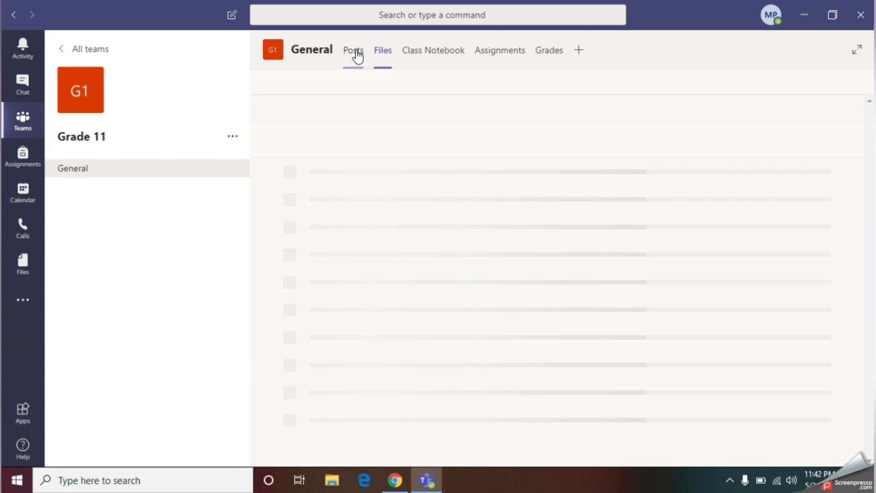
pyautogui.click(353, 49)
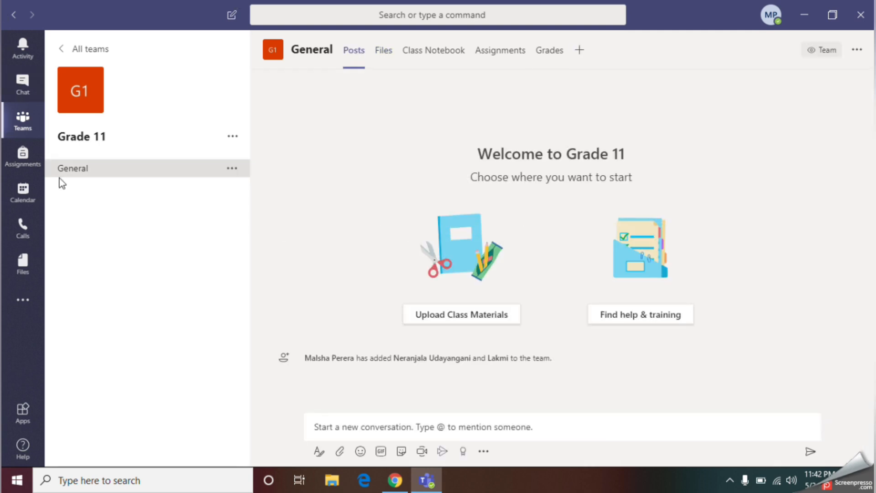
pyautogui.moveTo(143, 333)
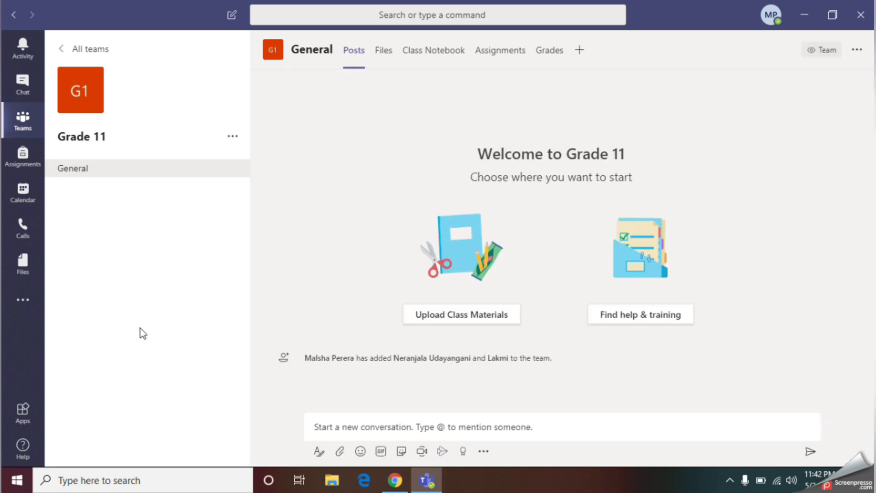
pyautogui.moveTo(63, 53)
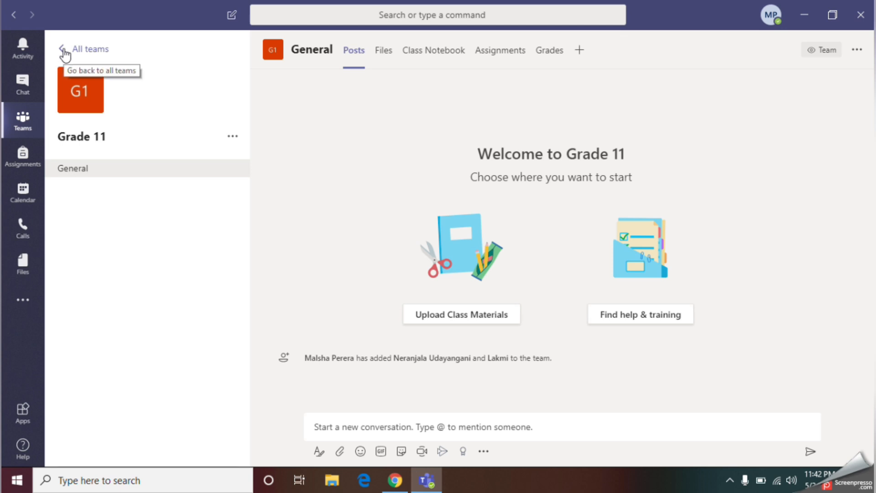
# Return to the teams list and switch to the Calendar showing the May 4–8, 2020 work week
pyautogui.click(90, 48)
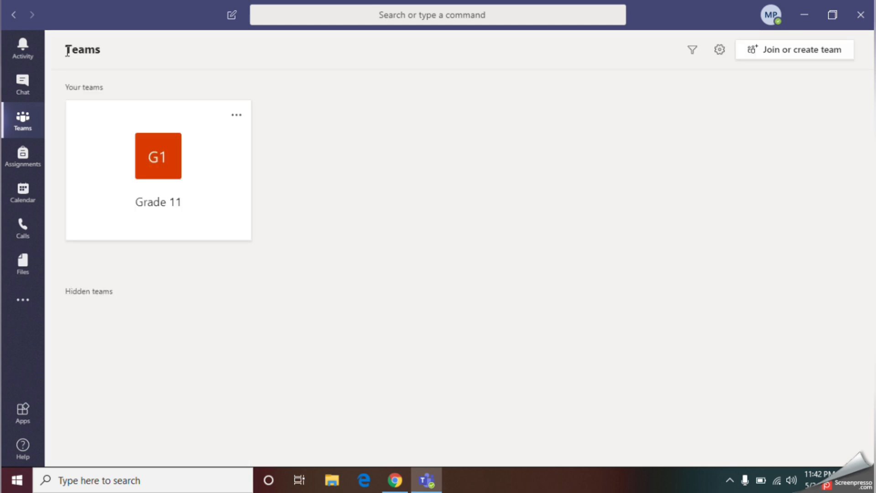
pyautogui.moveTo(180, 211)
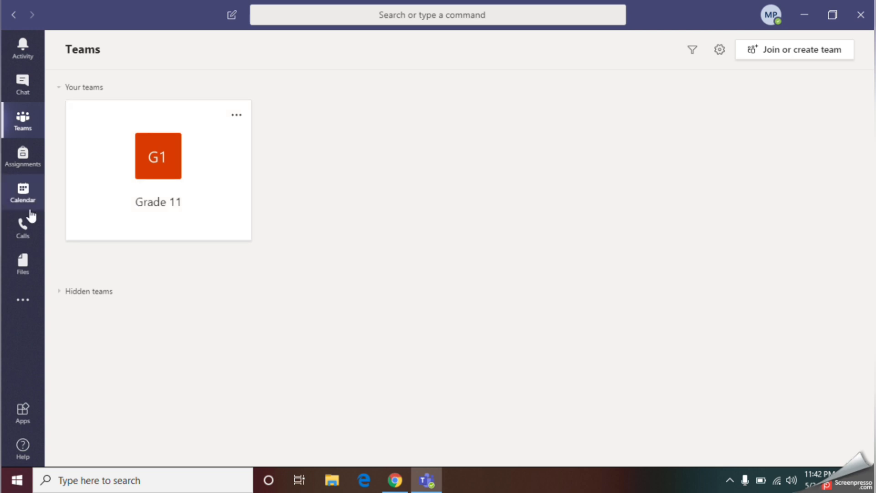
pyautogui.click(21, 192)
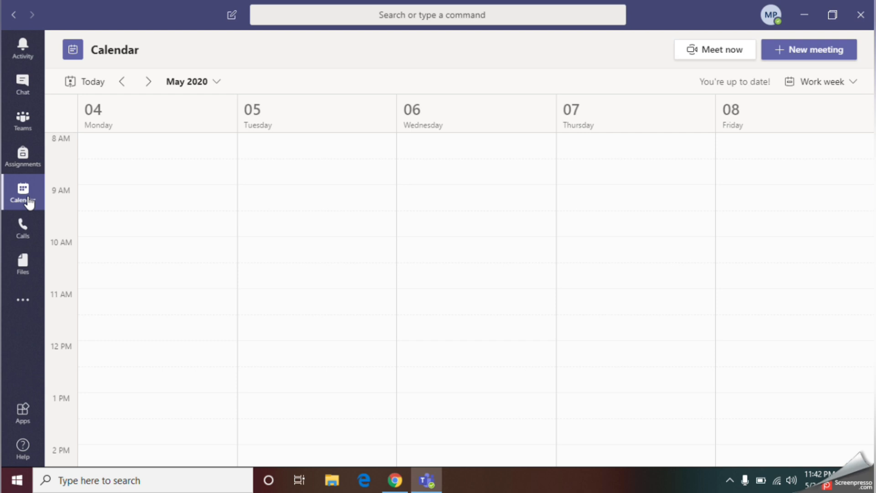
pyautogui.moveTo(809, 49)
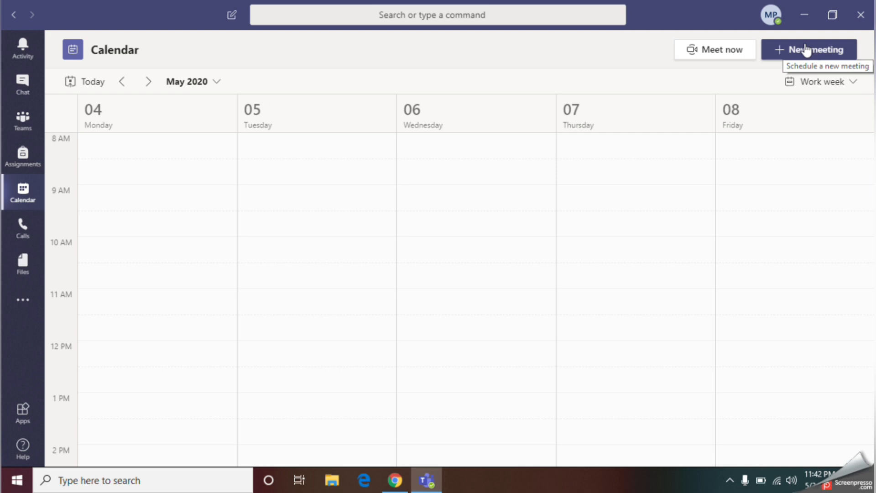
pyautogui.click(810, 49)
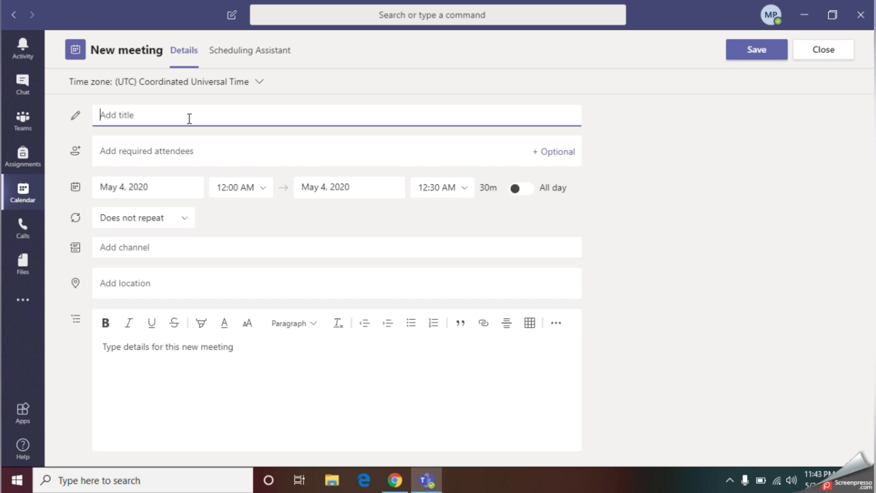
pyautogui.click(258, 81)
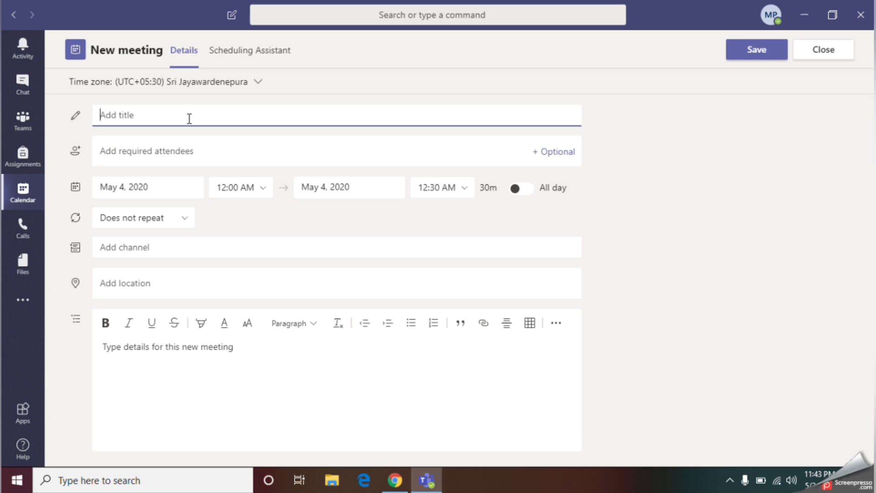
pyautogui.write('G')
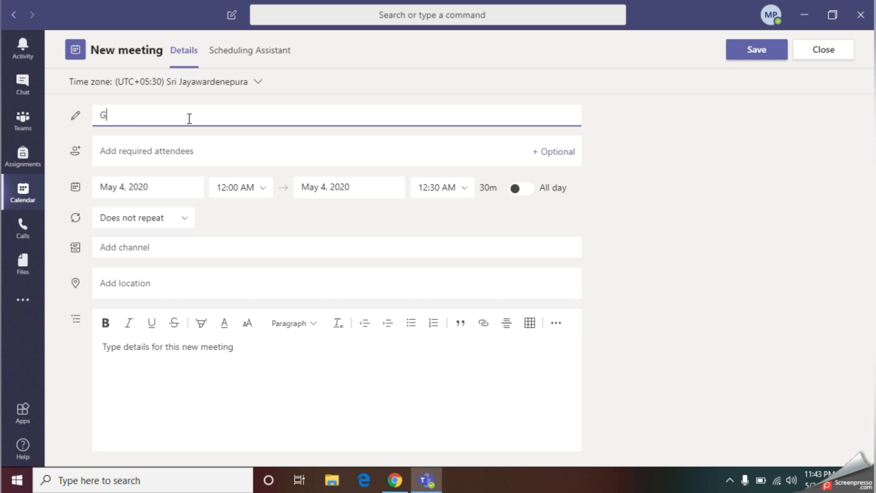
pyautogui.write('rade 11')
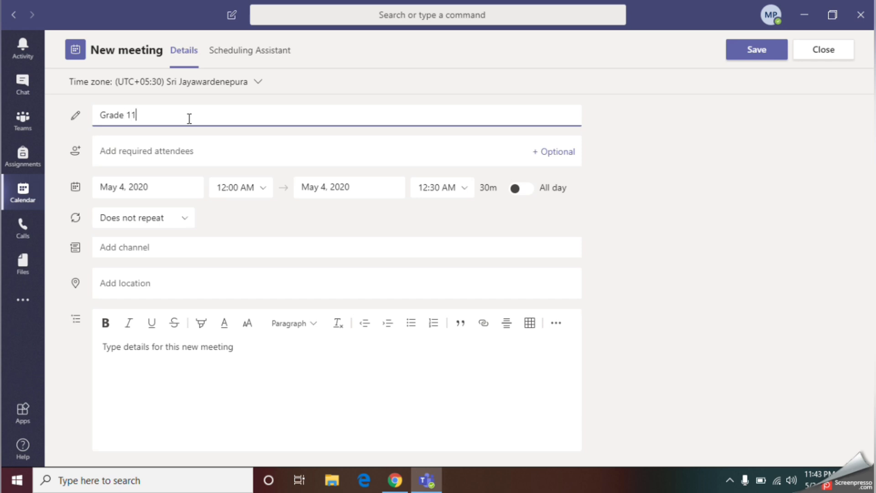
pyautogui.write('ICT')
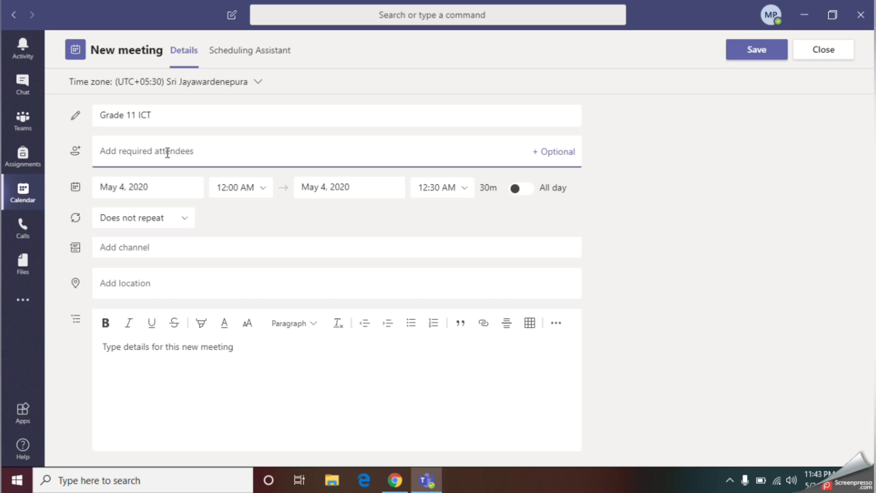
pyautogui.write('ner')
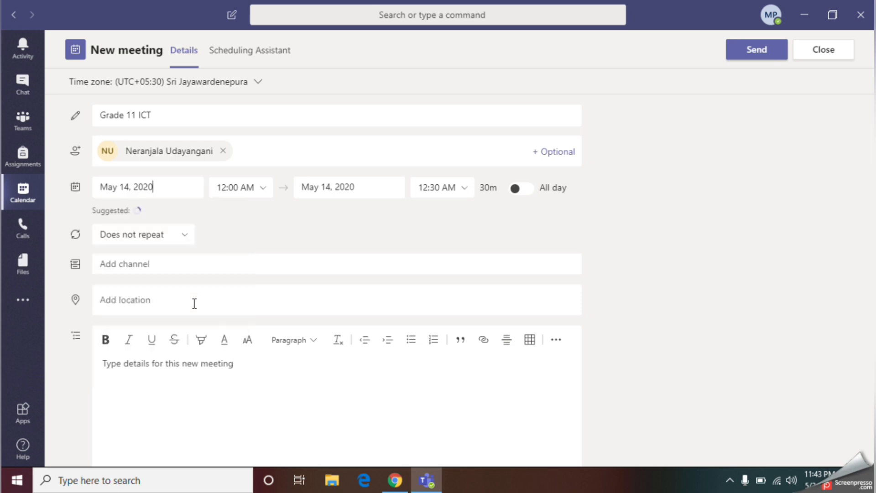
# Set the meeting to 6:00–8:00 AM and make it repeat weekly every Thursday
pyautogui.click(240, 186)
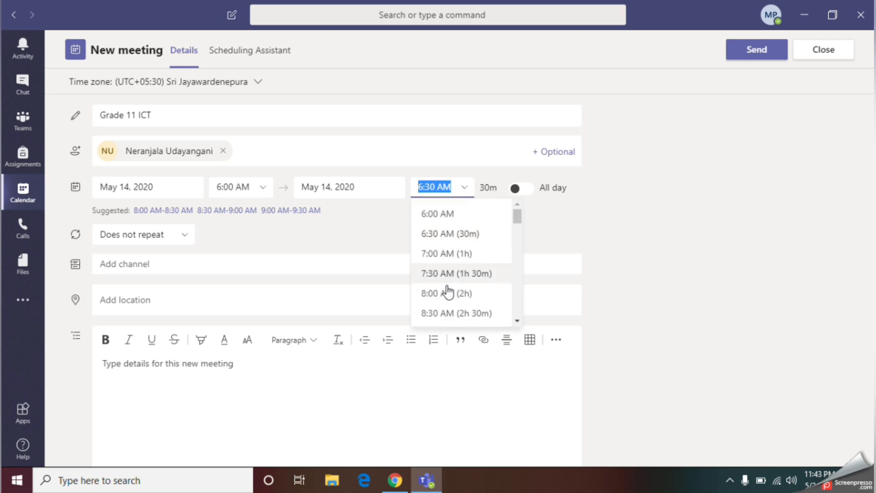
pyautogui.click(447, 293)
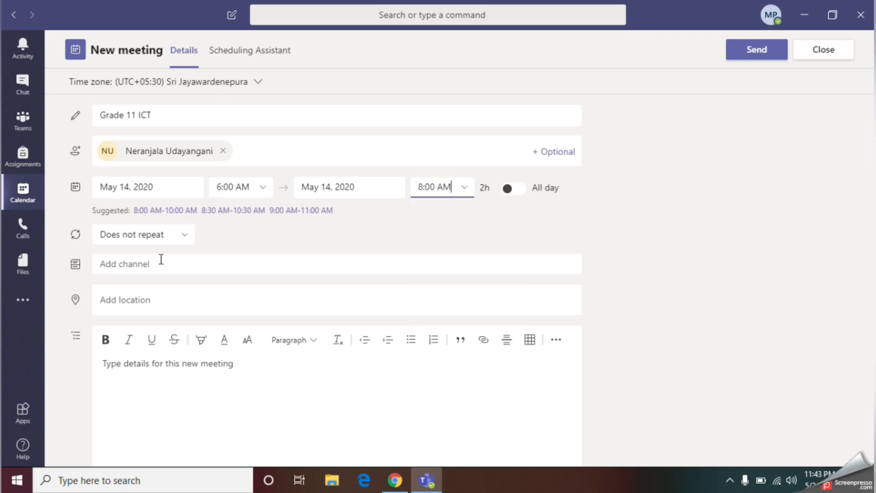
pyautogui.scroll(-3)
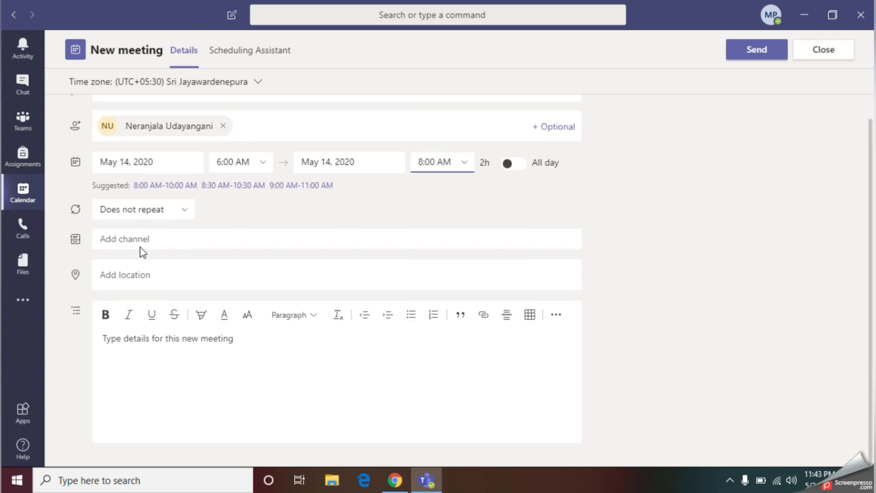
pyautogui.click(142, 210)
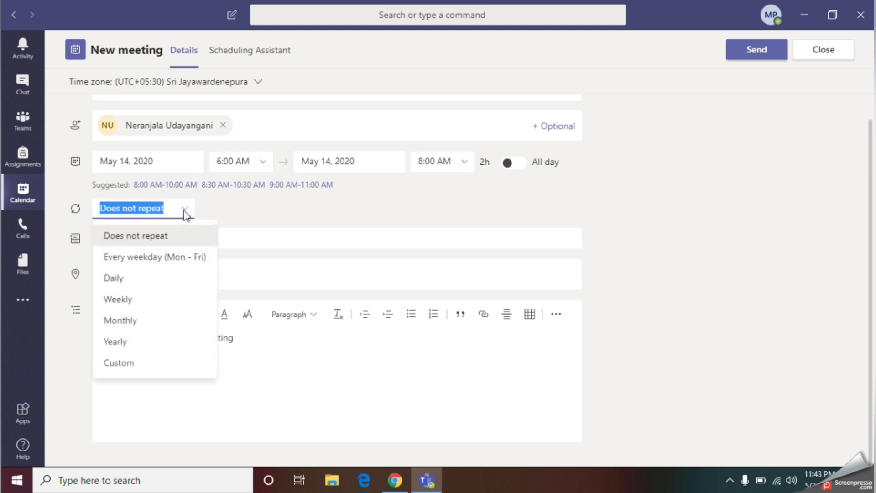
pyautogui.moveTo(136, 278)
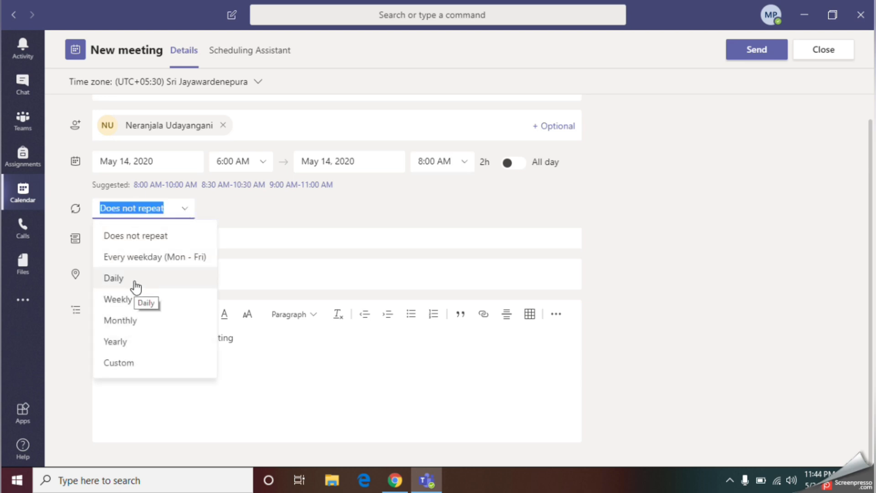
pyautogui.click(118, 300)
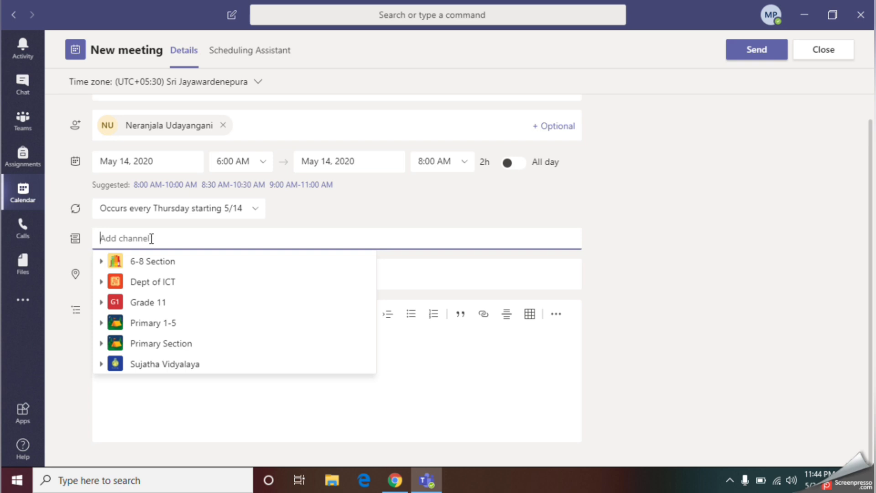
# Post the meeting to the Grade 11 team's General channel
pyautogui.click(148, 303)
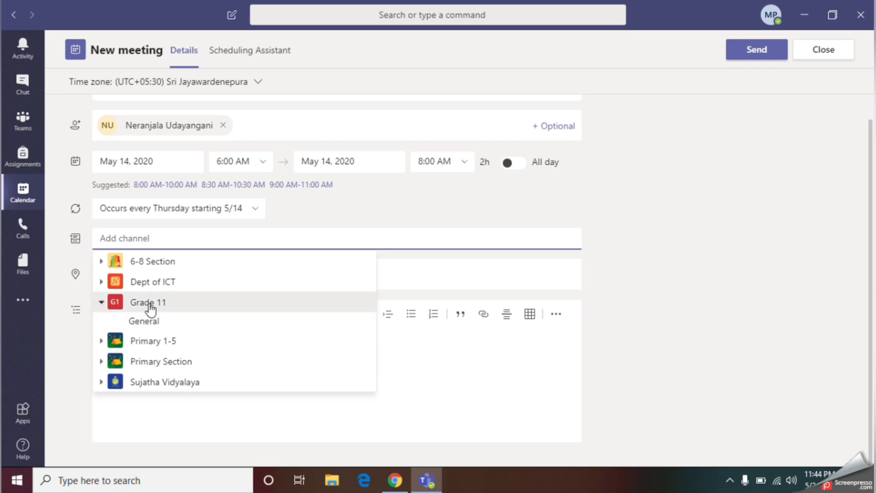
pyautogui.click(144, 321)
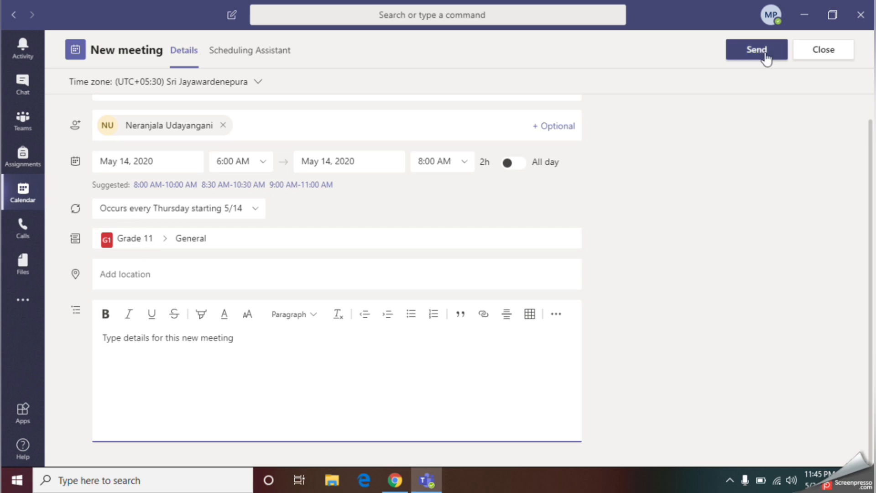
# Send the invitation and view it on Thursday, May 14, 6–8 AM in the calendar
pyautogui.click(755, 49)
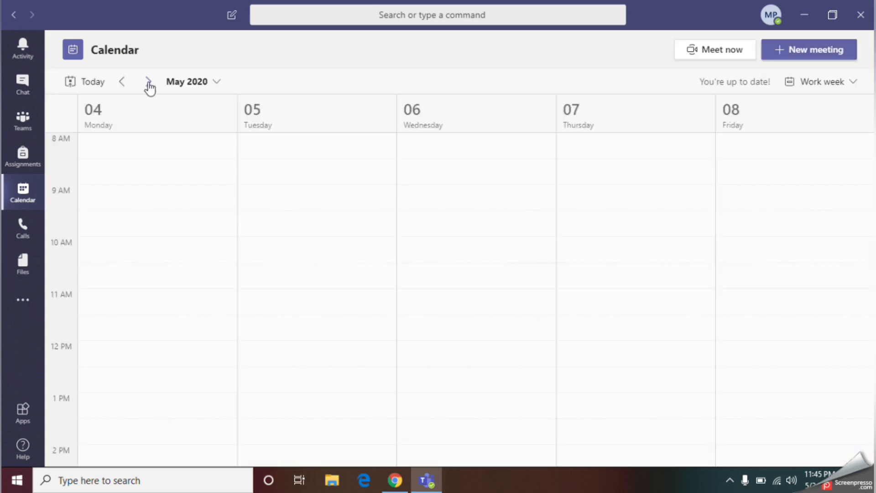
pyautogui.click(149, 82)
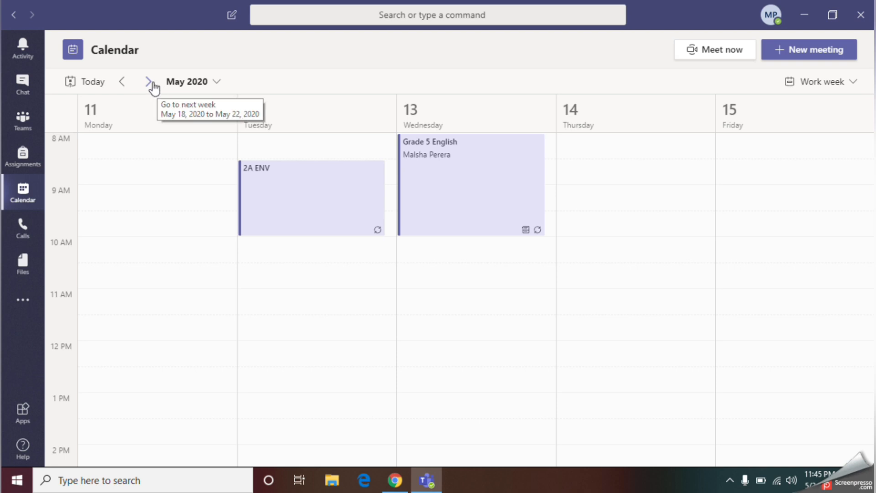
pyautogui.click(148, 82)
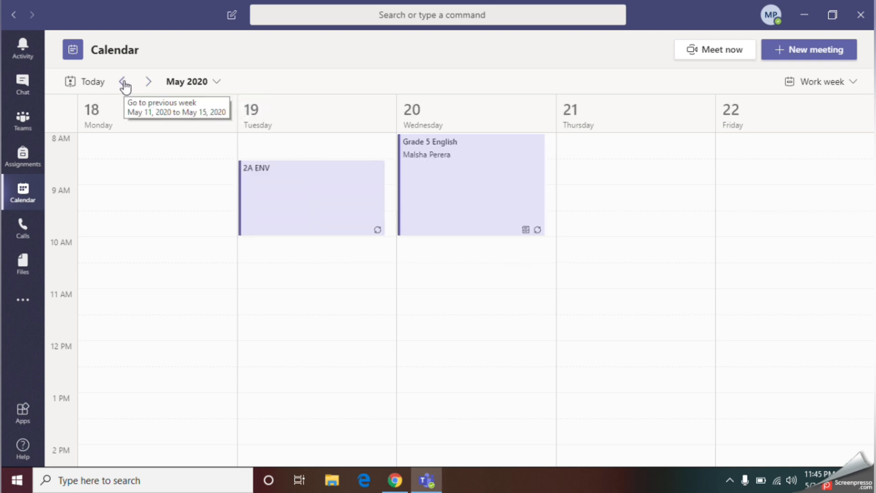
pyautogui.click(124, 81)
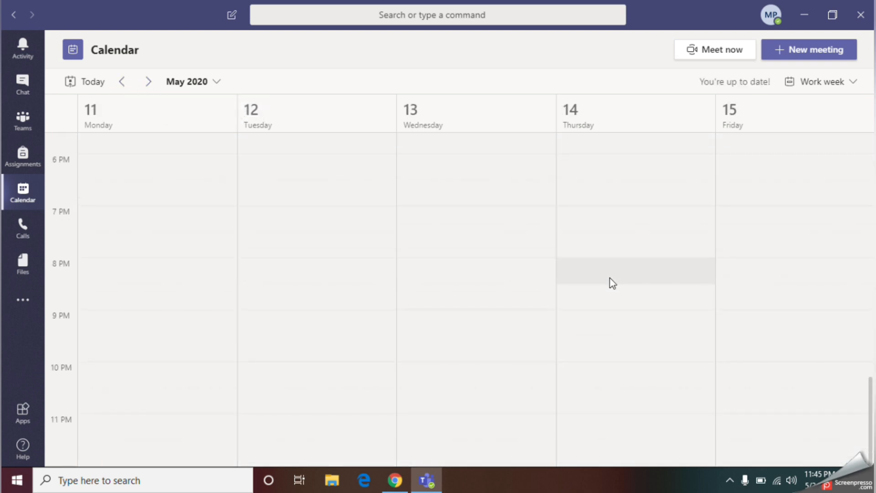
pyautogui.scroll(3)
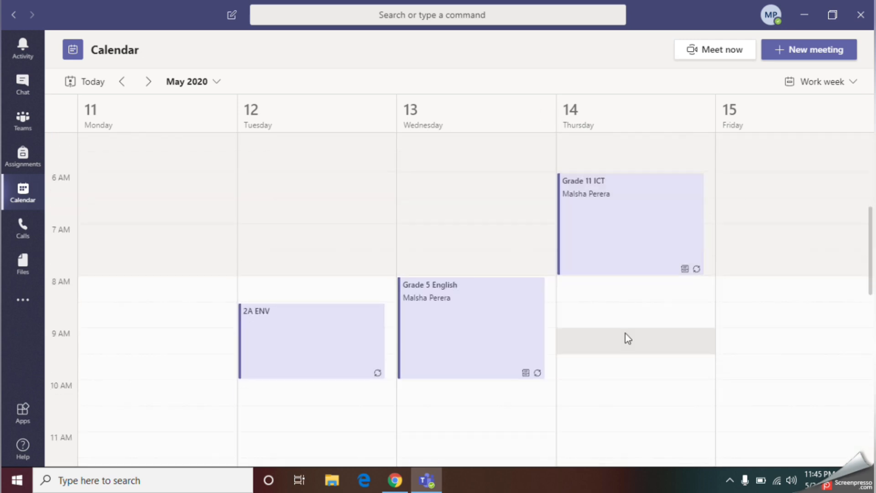
pyautogui.moveTo(631, 224)
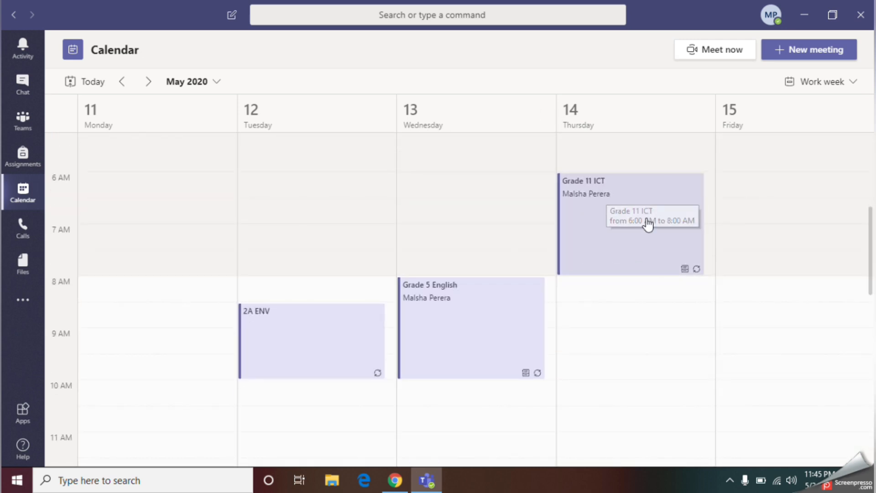
pyautogui.moveTo(577, 256)
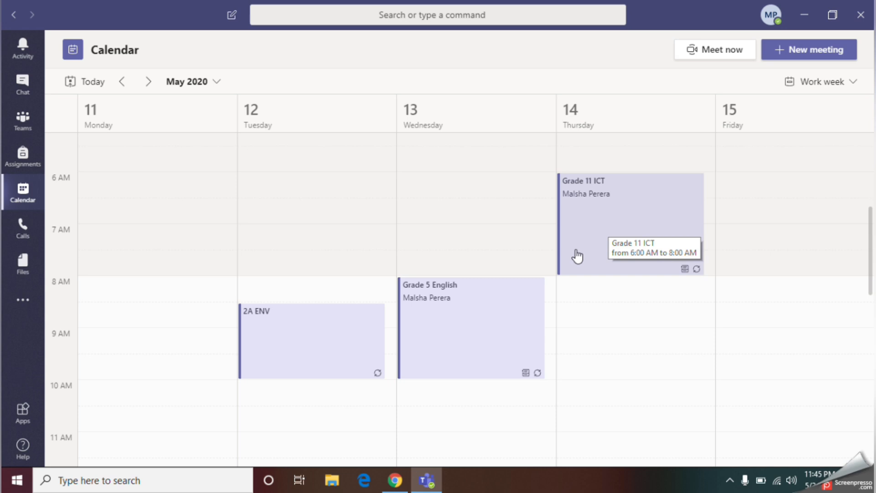
pyautogui.moveTo(576, 247)
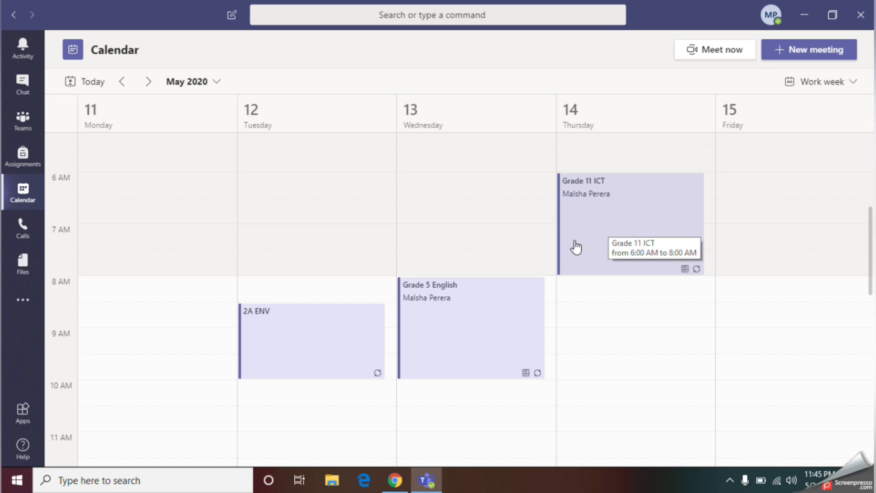